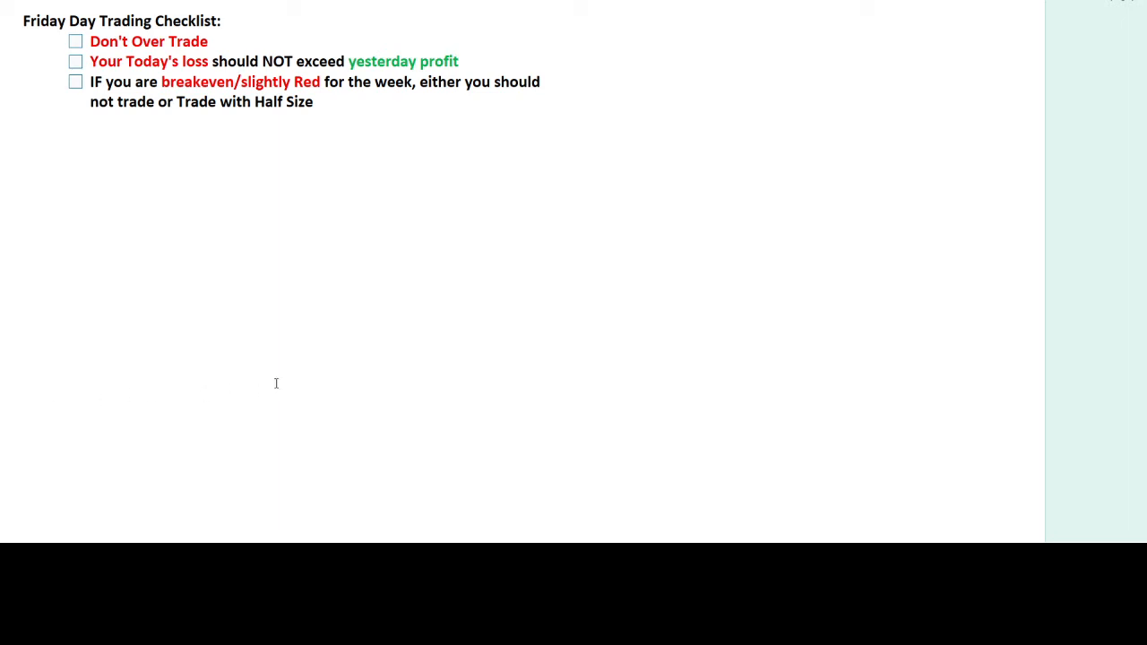
mouse_move(261, 252)
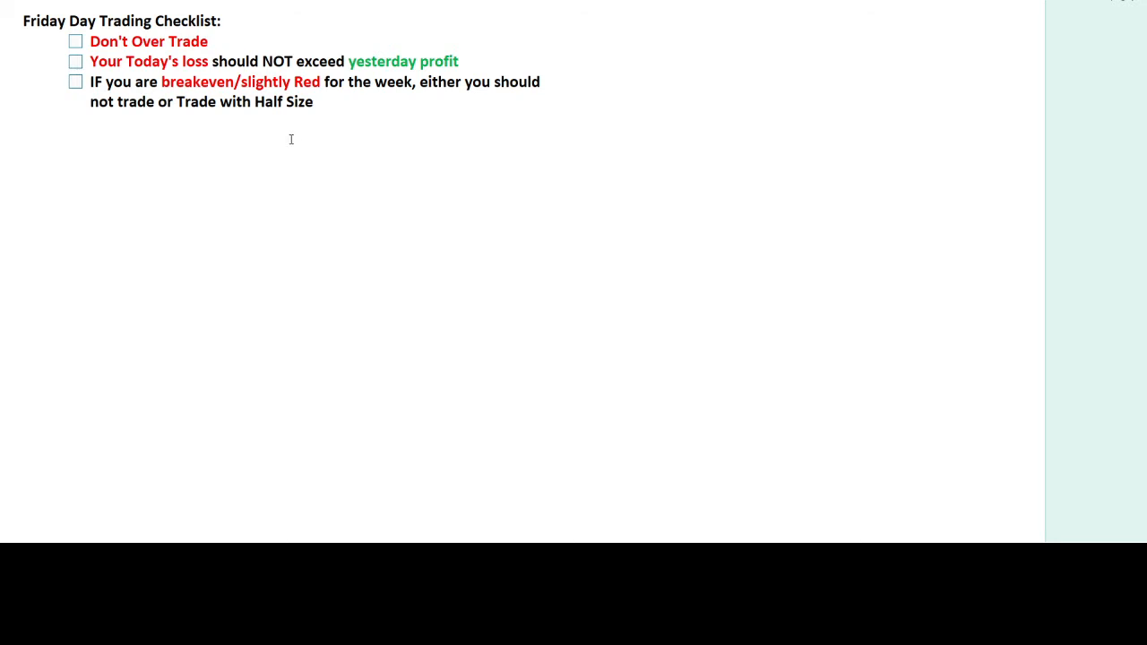
mouse_move(301, 165)
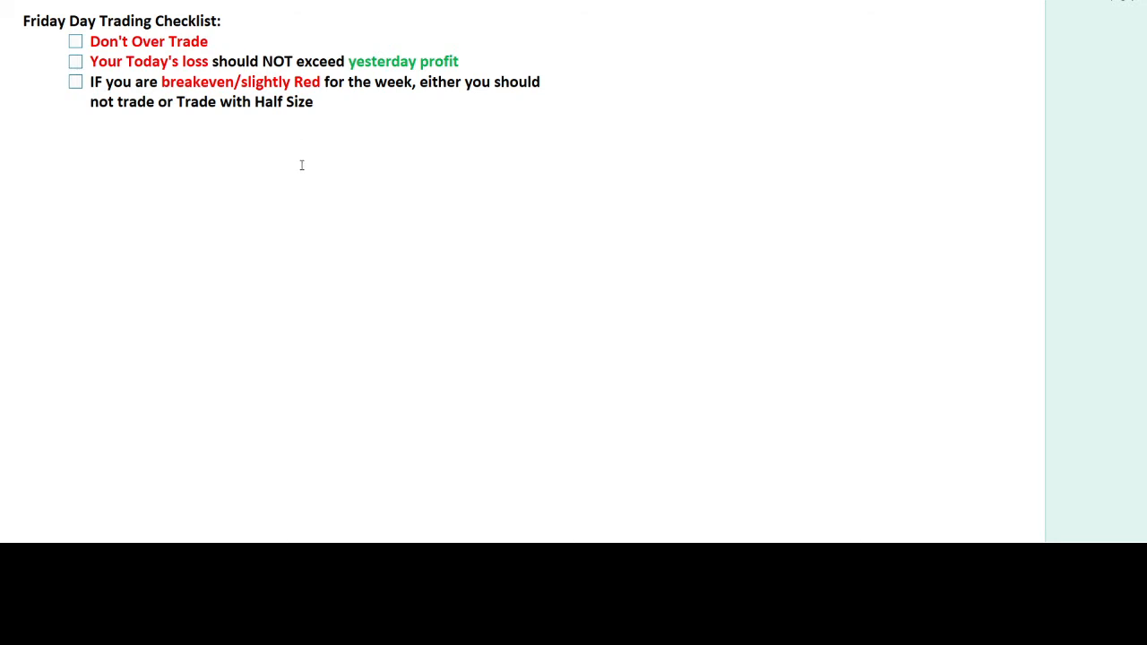